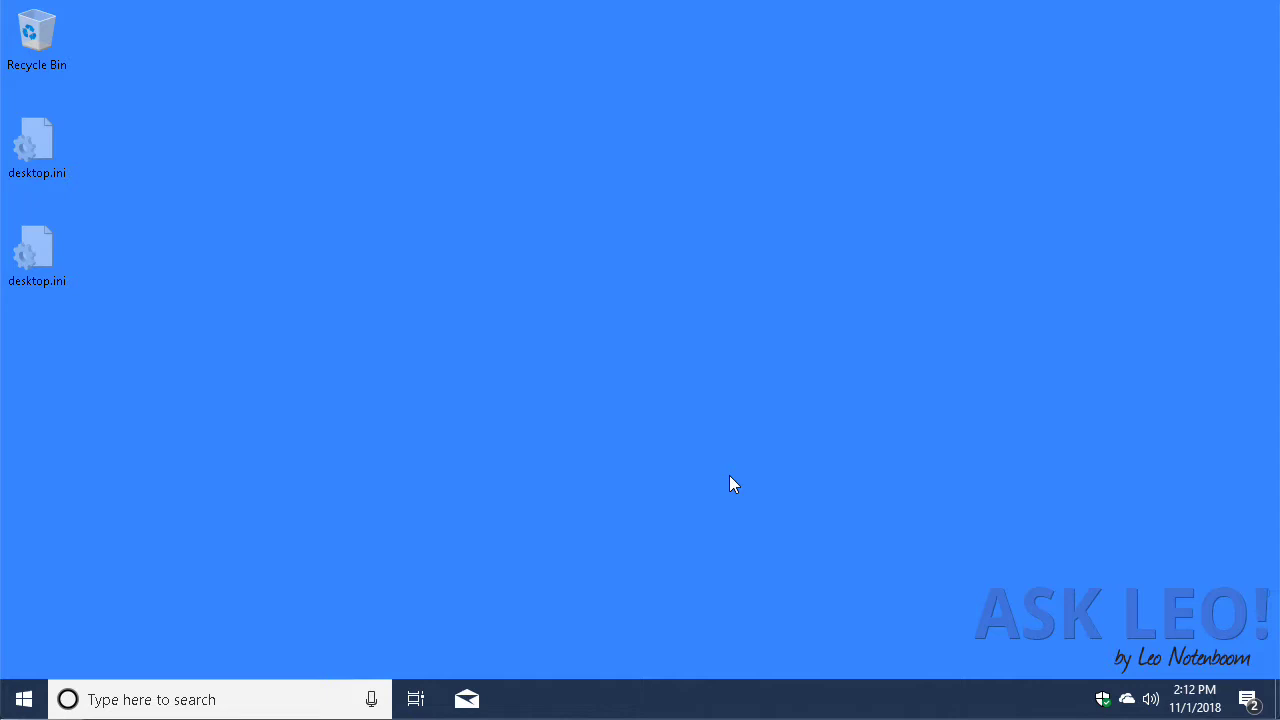
mouse_move(720, 442)
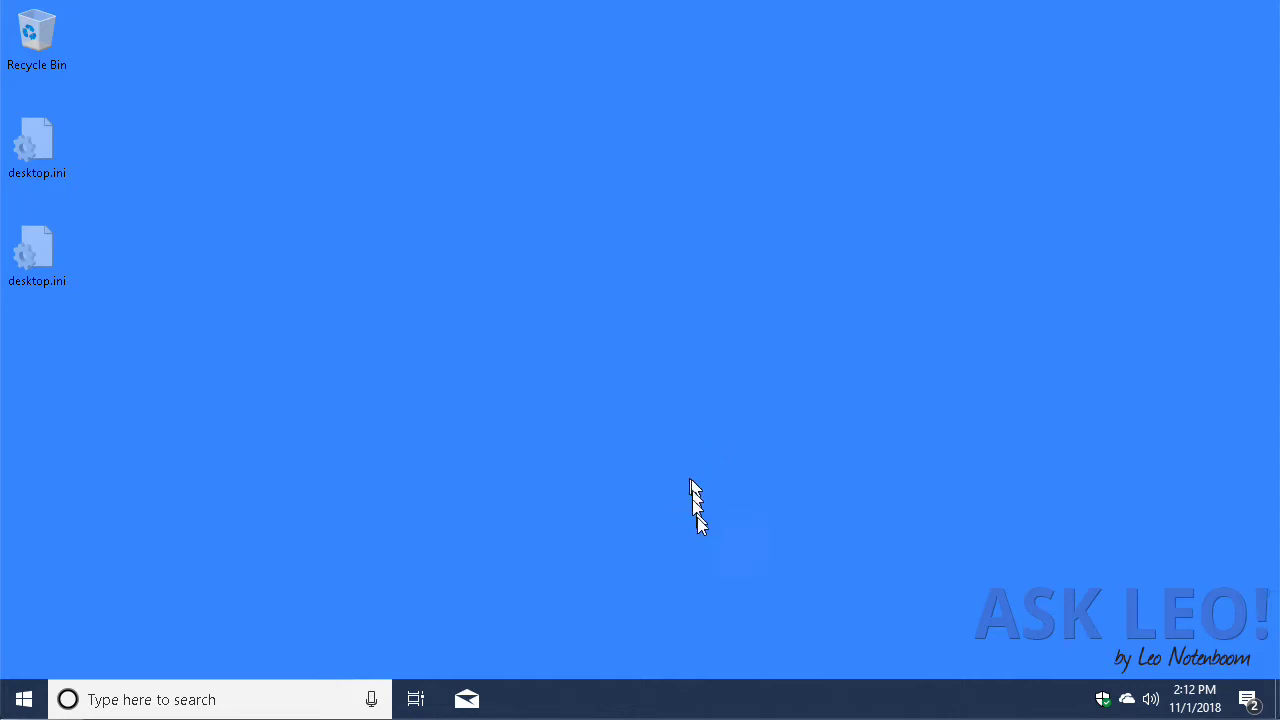
mouse_move(630, 616)
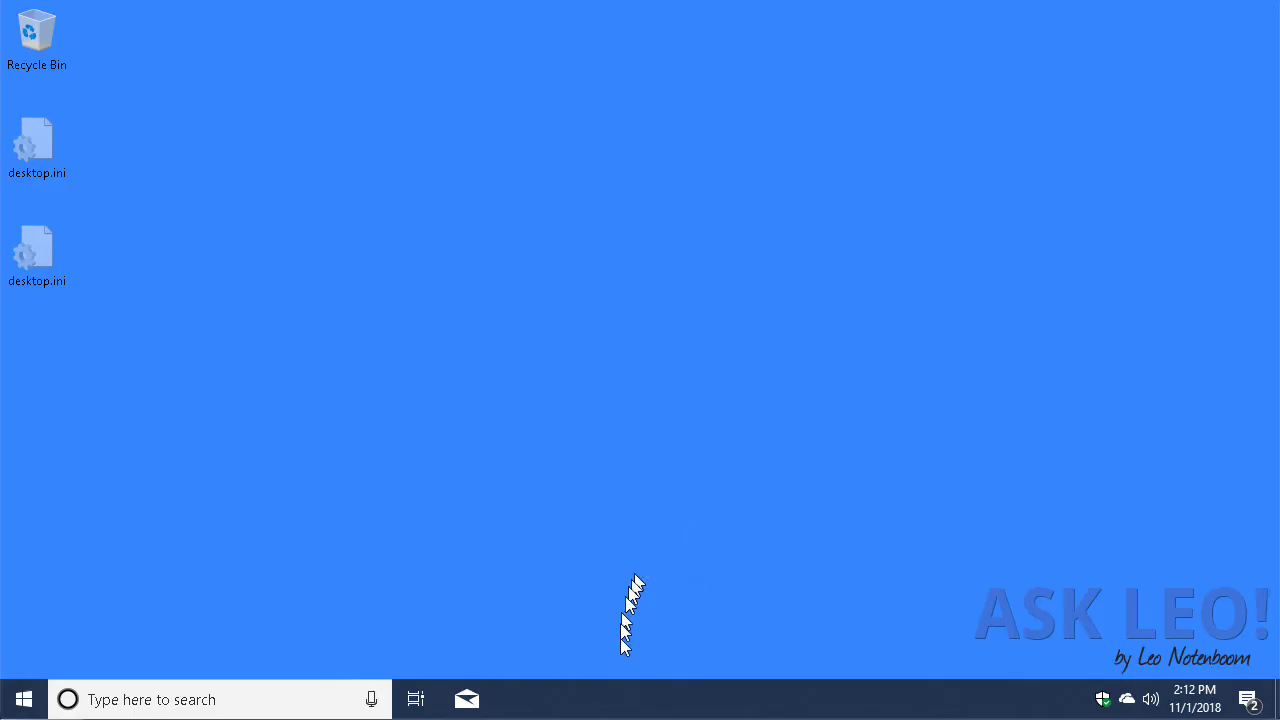
right_click(650, 700)
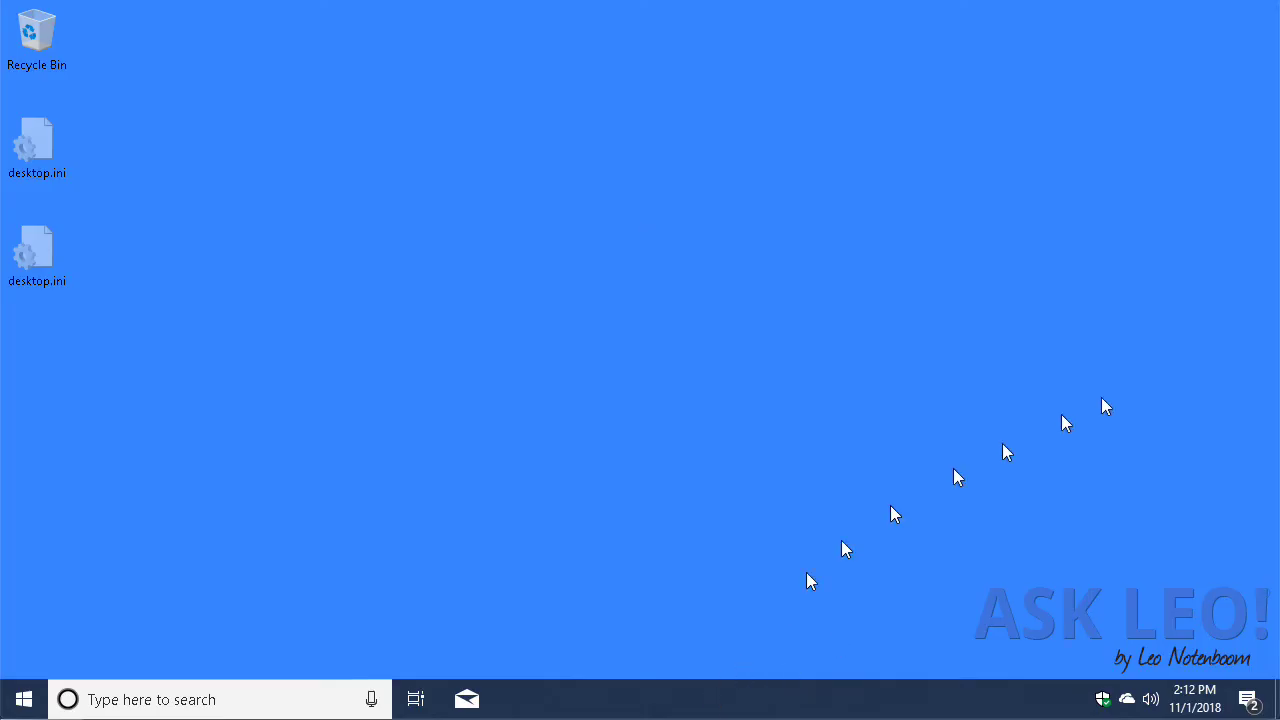
mouse_move(1228, 388)
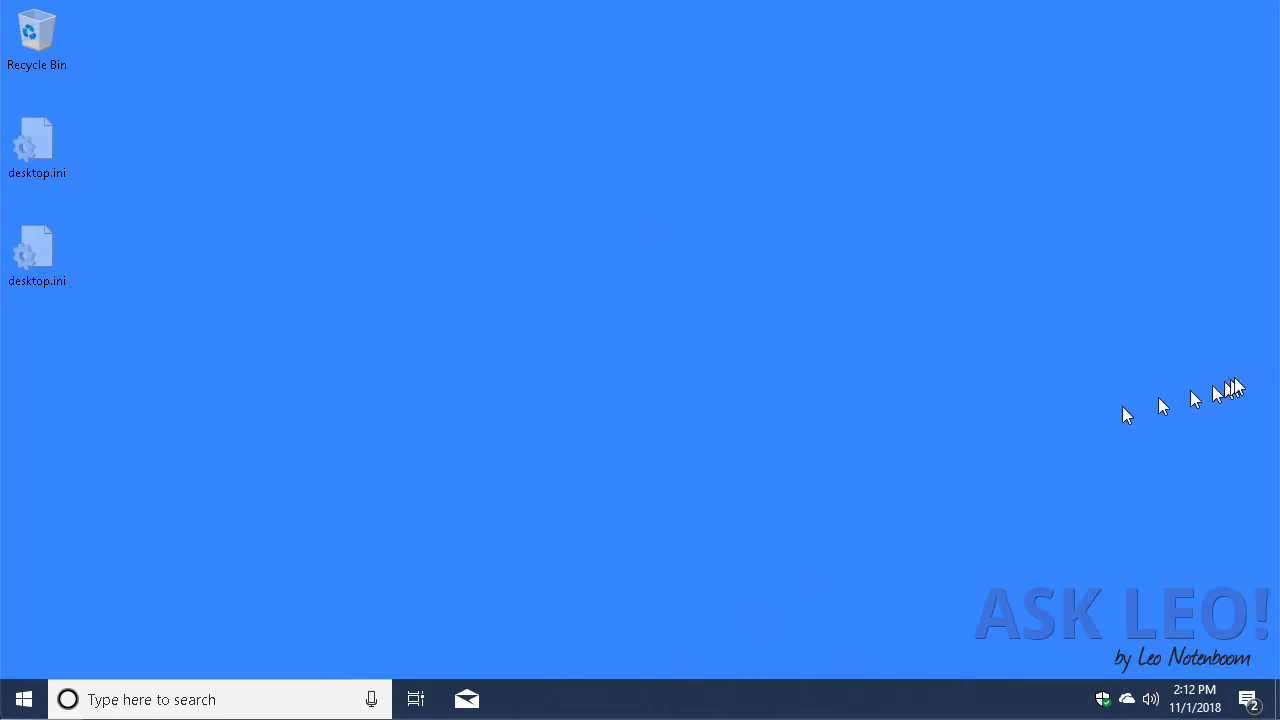
mouse_move(832, 458)
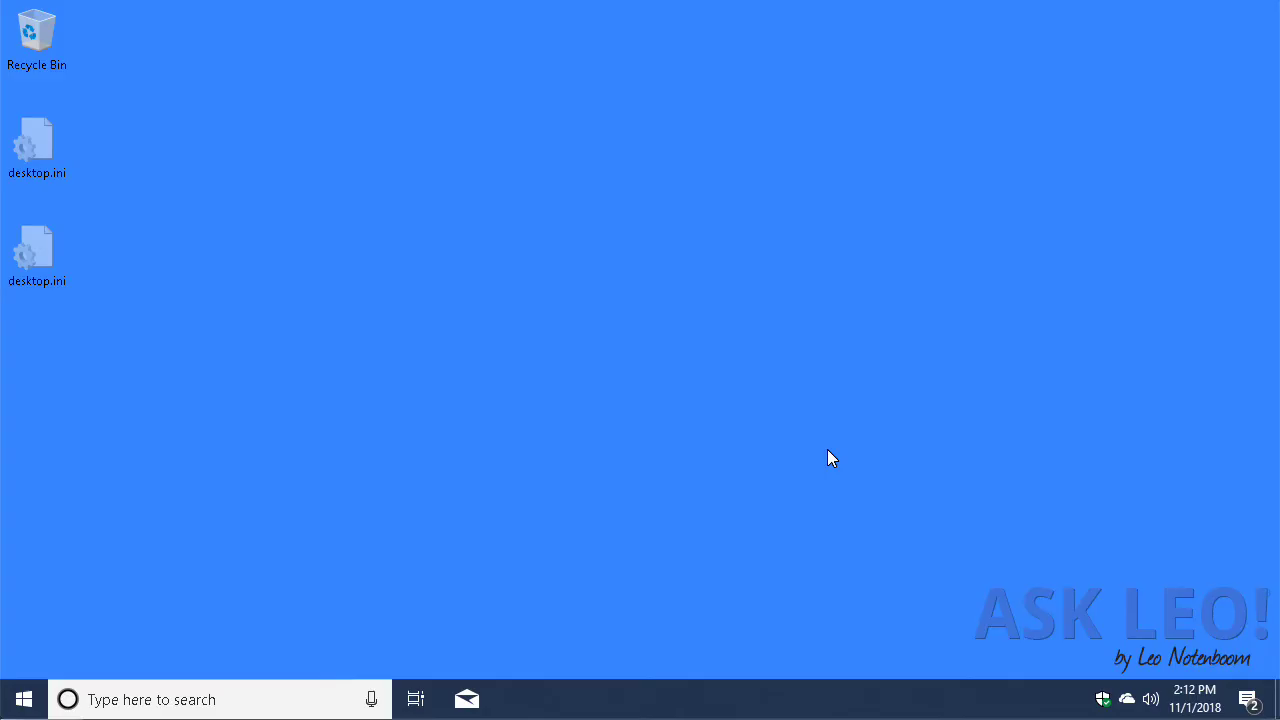